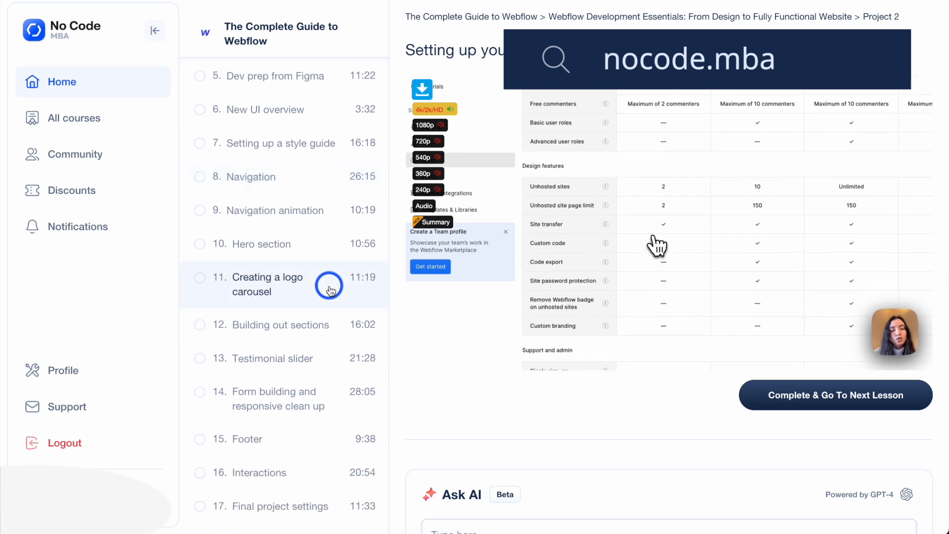
Switch from the No Code MBA Webflow course to the Bolt.new start page with its empty build prompt
click(74, 118)
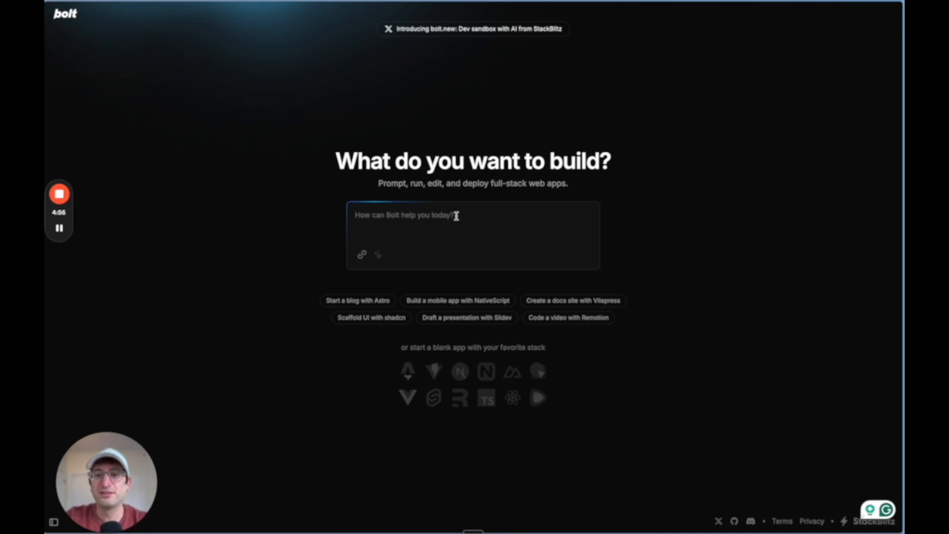
Submit the request 'I'd like to build an AI text generator…' to Bolt.new
text(I'd like)
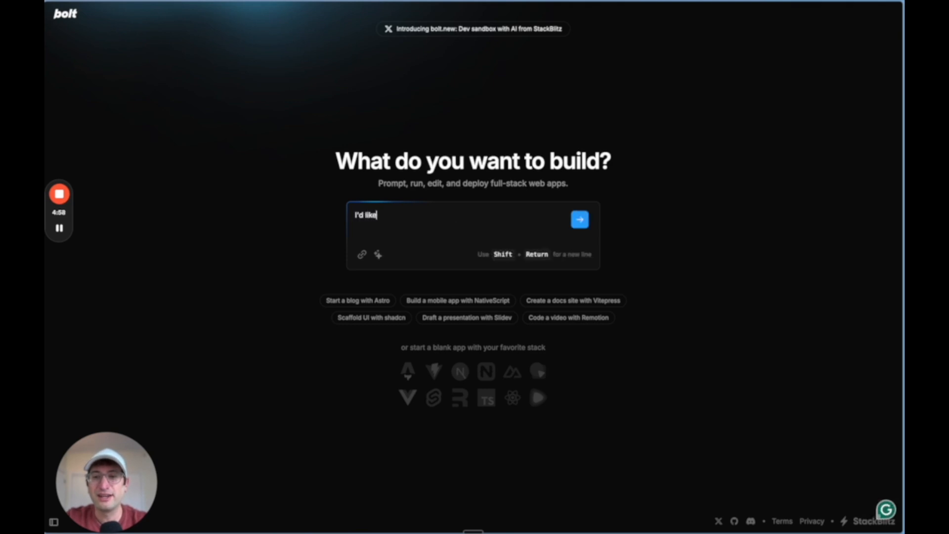
text(to build an AI te)
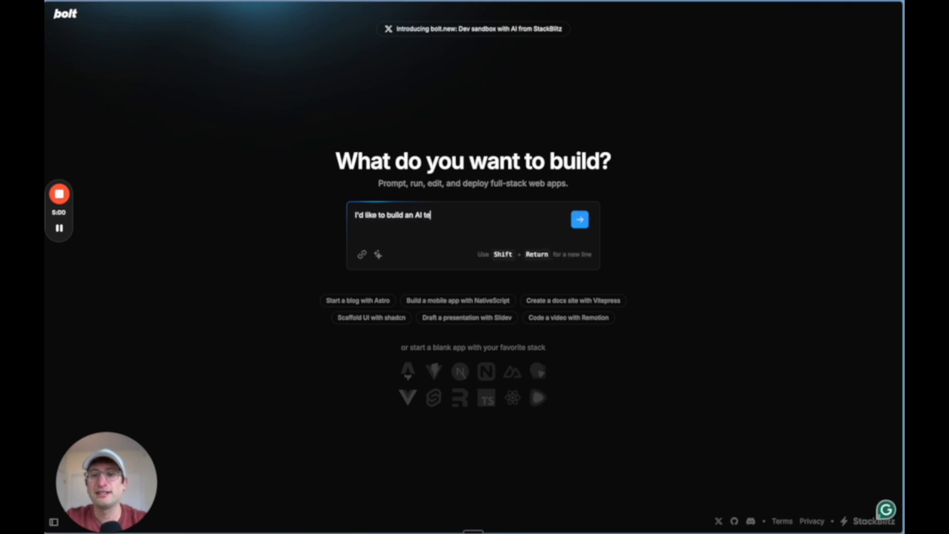
click(579, 219)
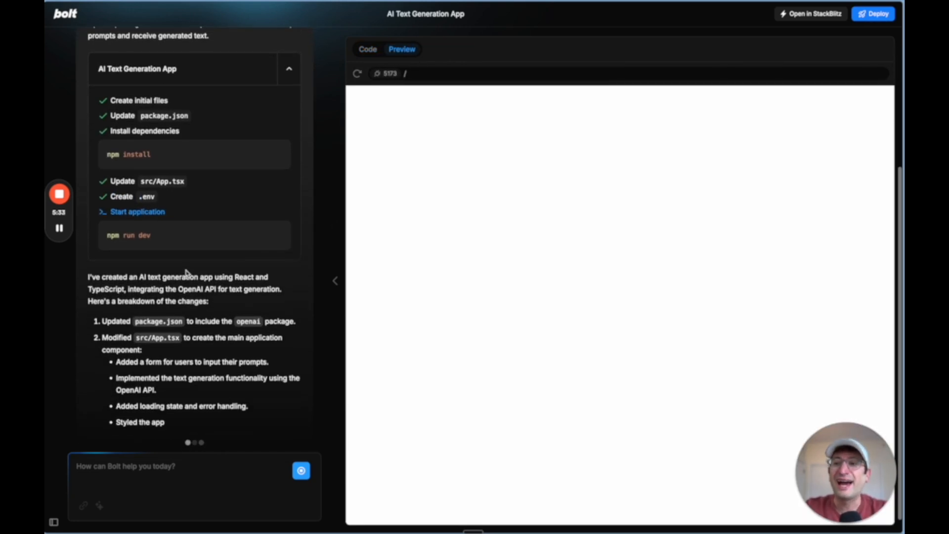
Scroll the response and highlight the npm run dev and .env API key instructions
scroll(down, 3)
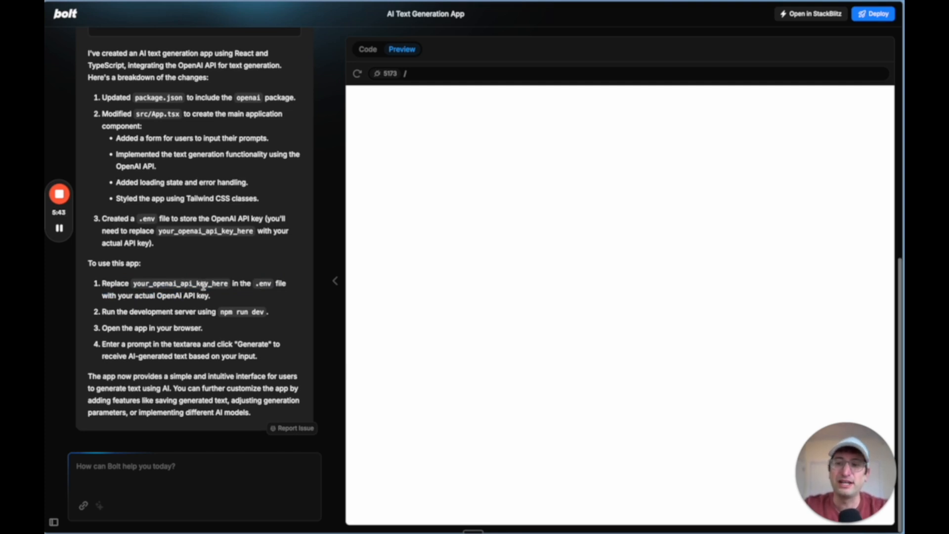
drag(127, 312, 234, 312)
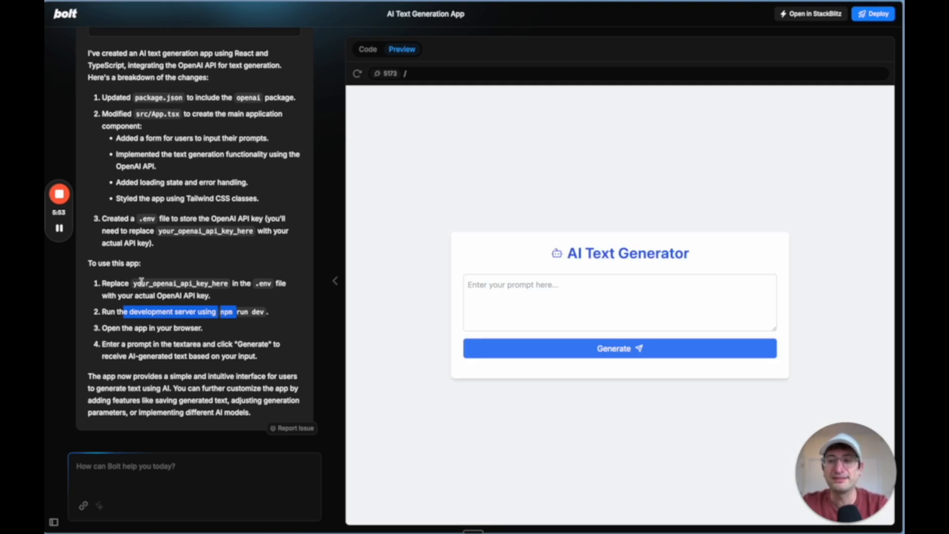
drag(129, 311, 265, 283)
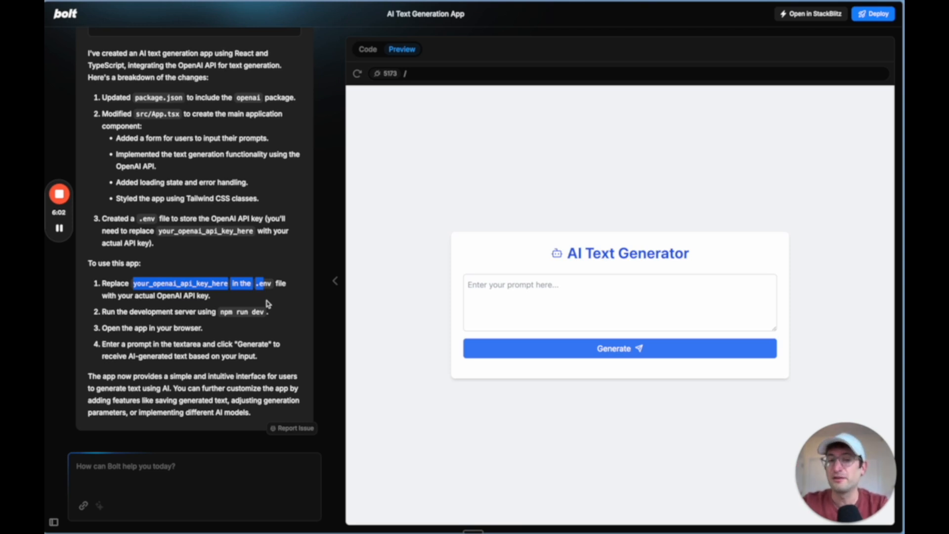
mouse_move(275, 273)
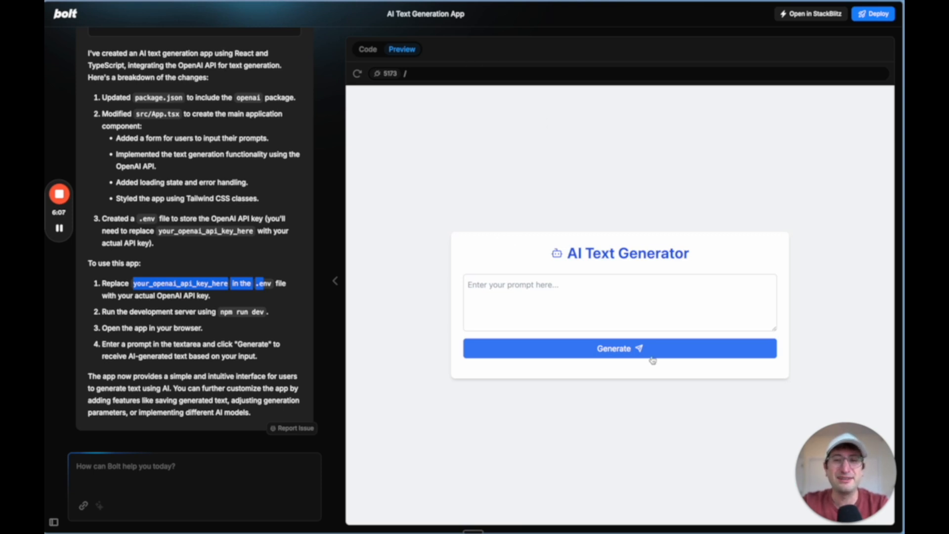
mouse_move(510, 250)
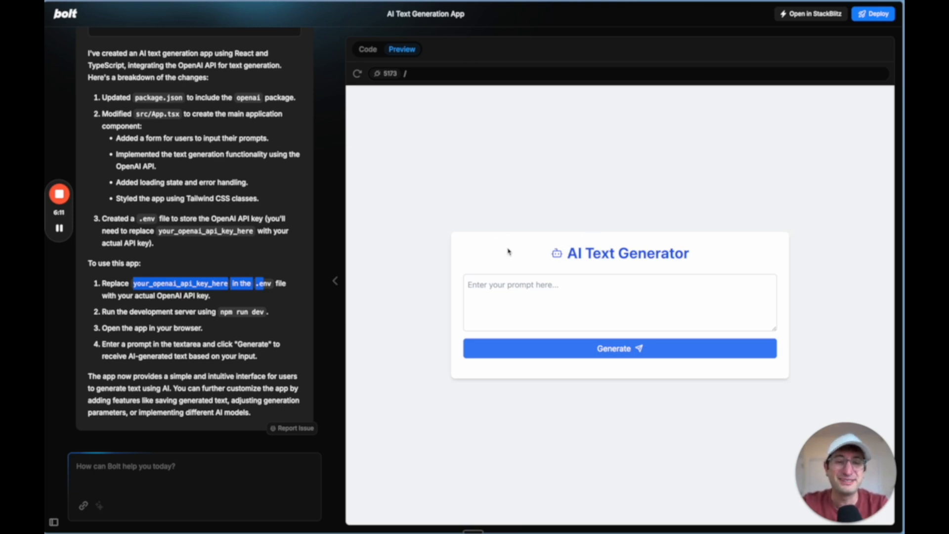
click(619, 302)
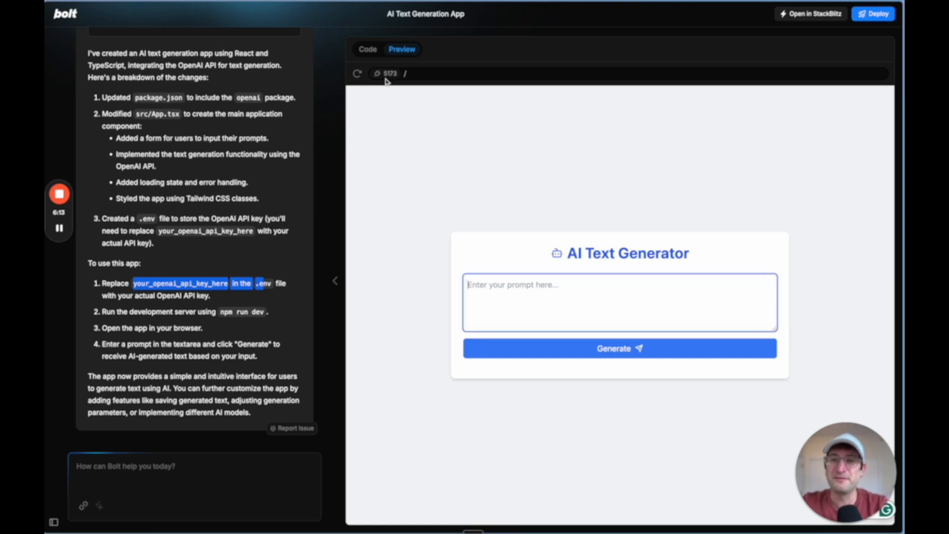
click(367, 49)
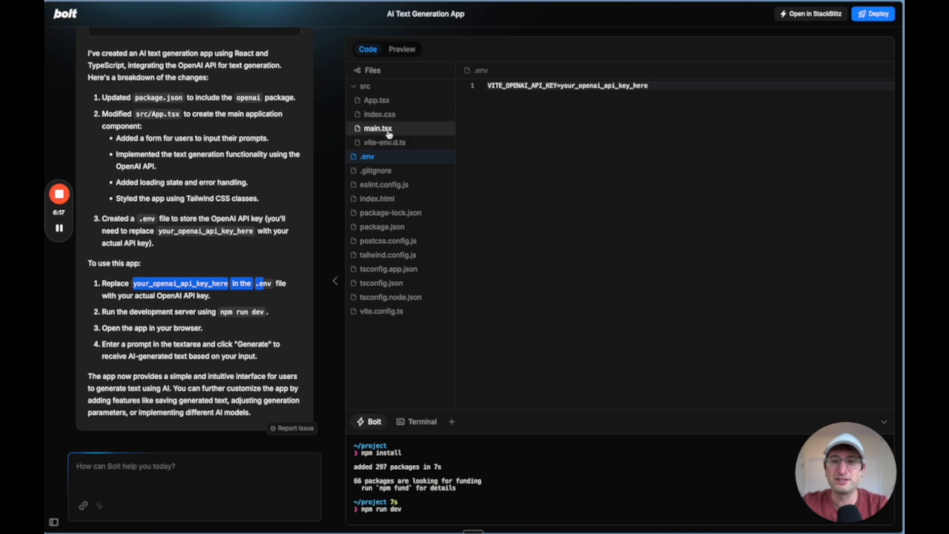
click(379, 114)
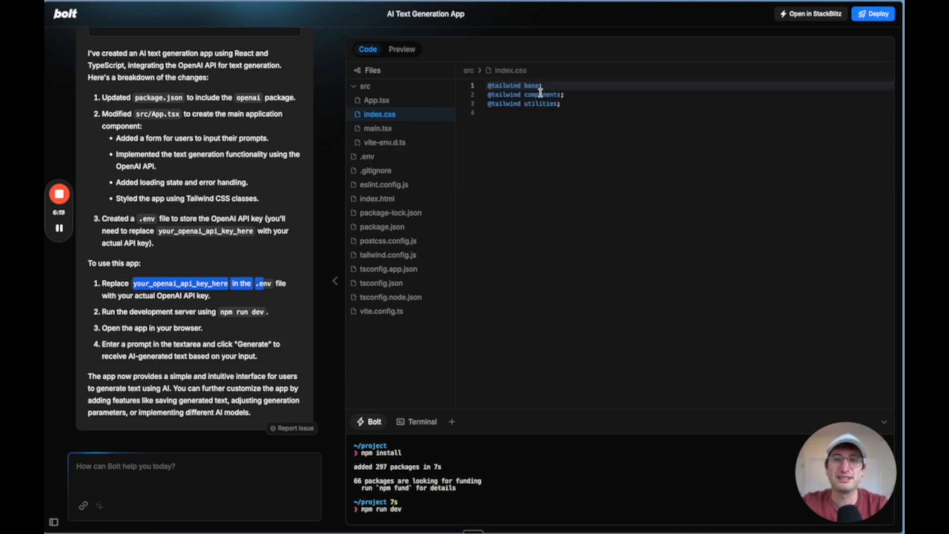
mouse_move(441, 66)
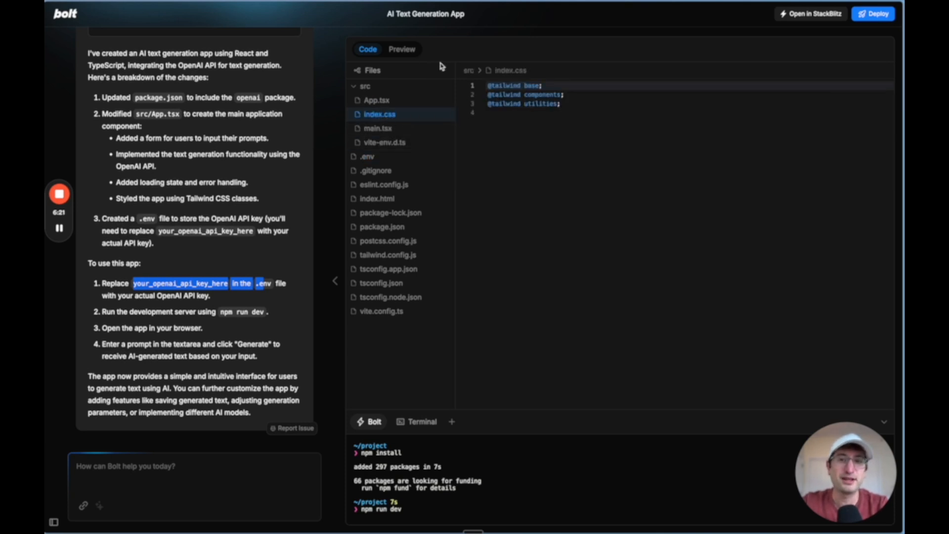
click(402, 49)
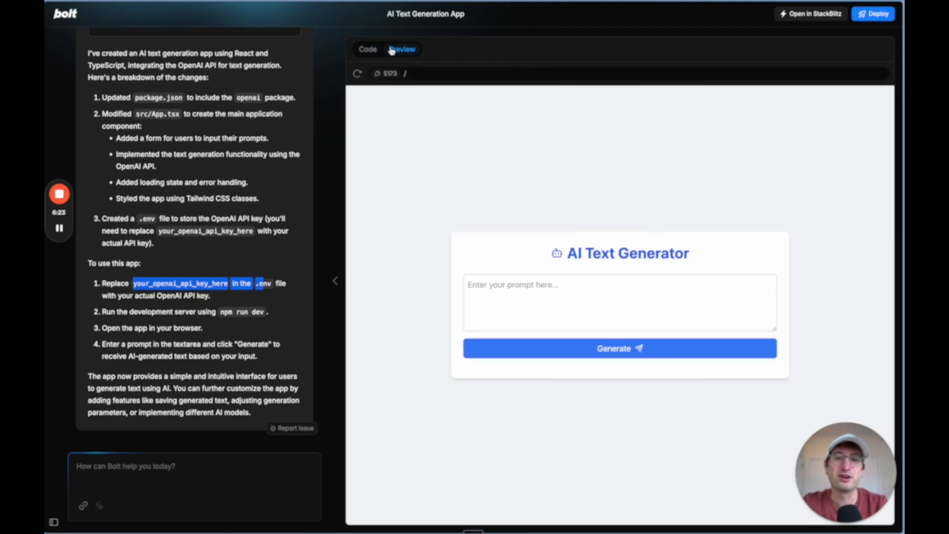
click(367, 49)
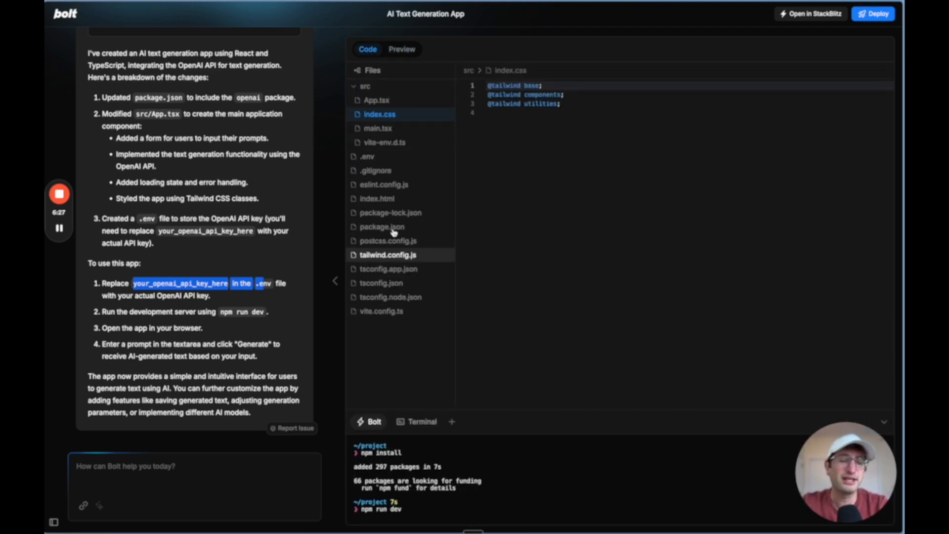
click(401, 49)
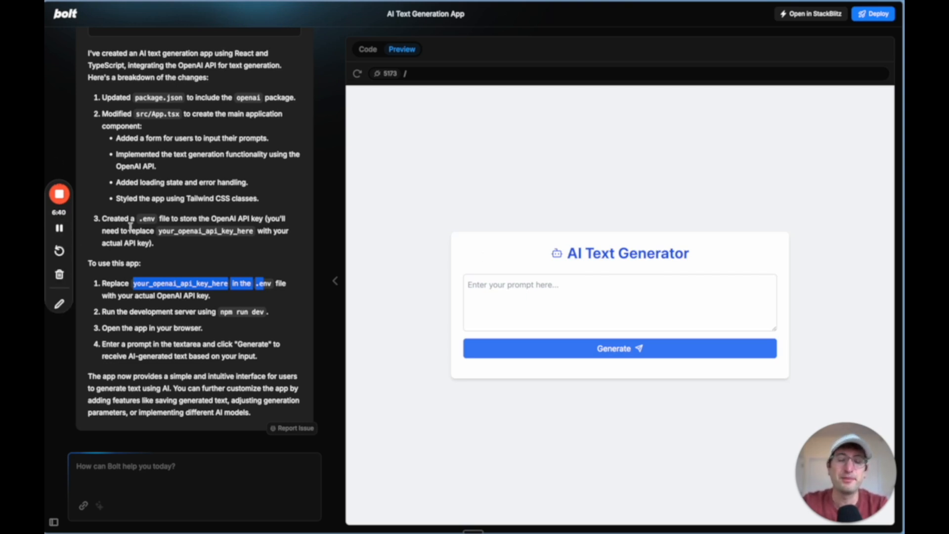
mouse_move(183, 229)
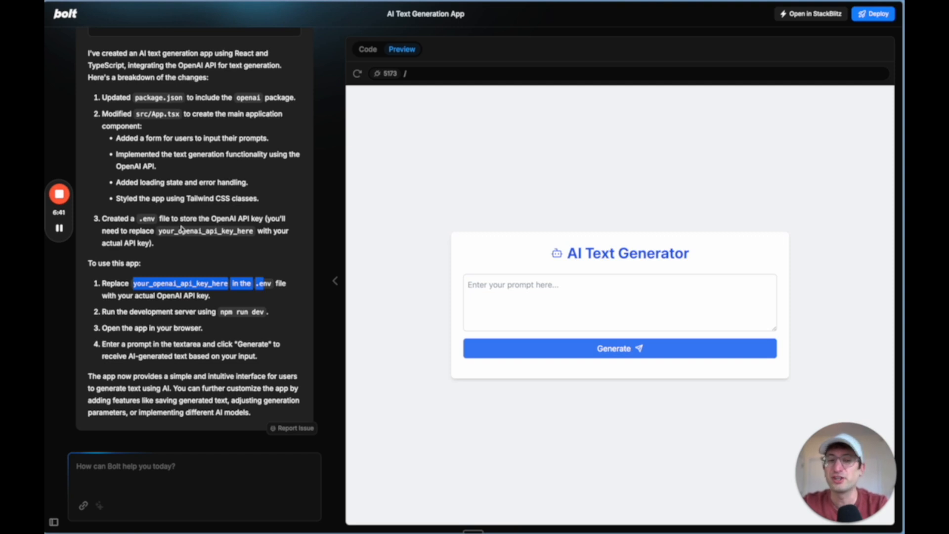
mouse_move(81, 229)
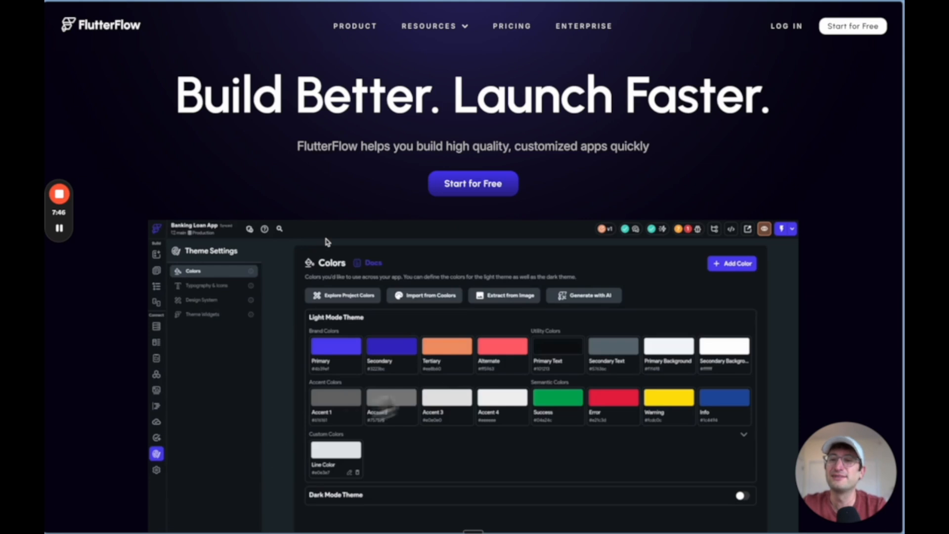
Scroll FlutterFlow's homepage past the hero to the Build UI & logic visually section
scroll(down, 3)
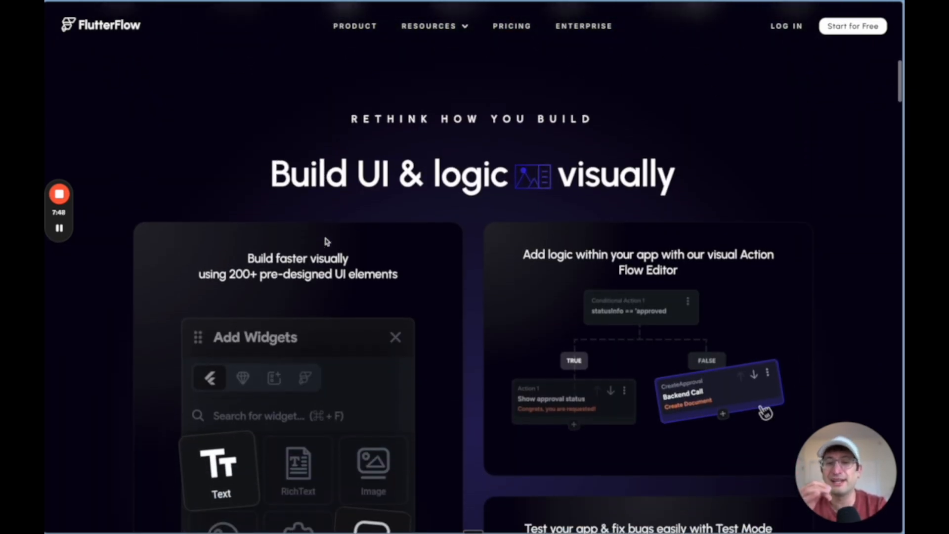
scroll(down, 3)
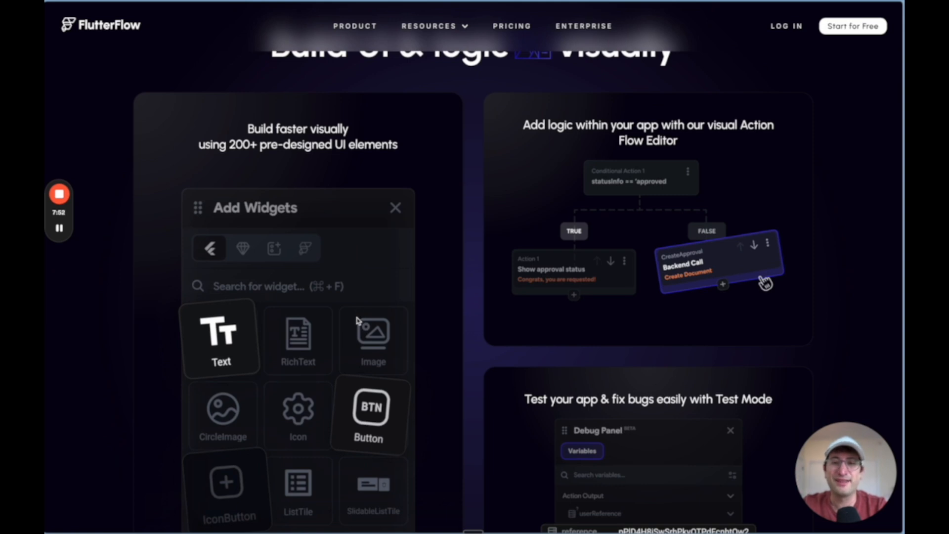
scroll(down, 3)
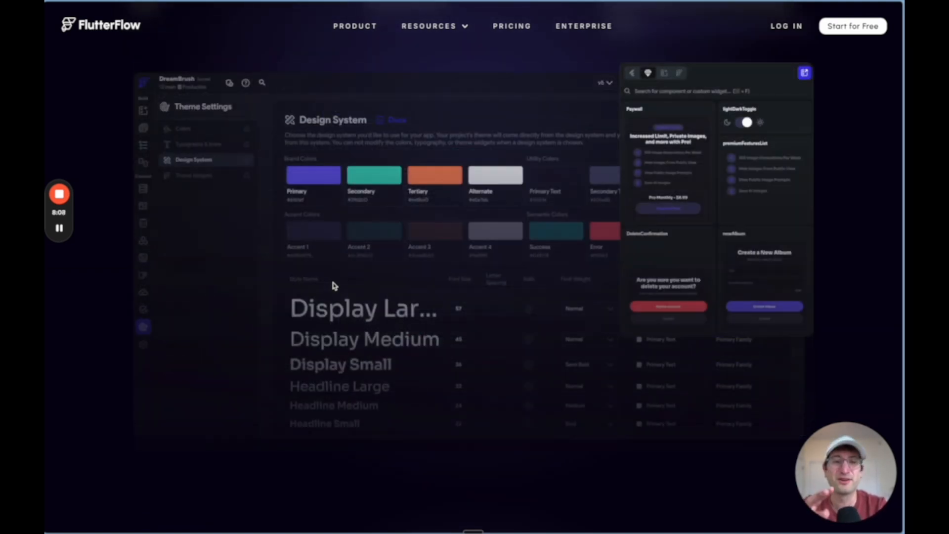
Scroll past FlutterFlow's integrations and Collaborate seamlessly sections to build once, deploy everywhere
scroll(down, 3)
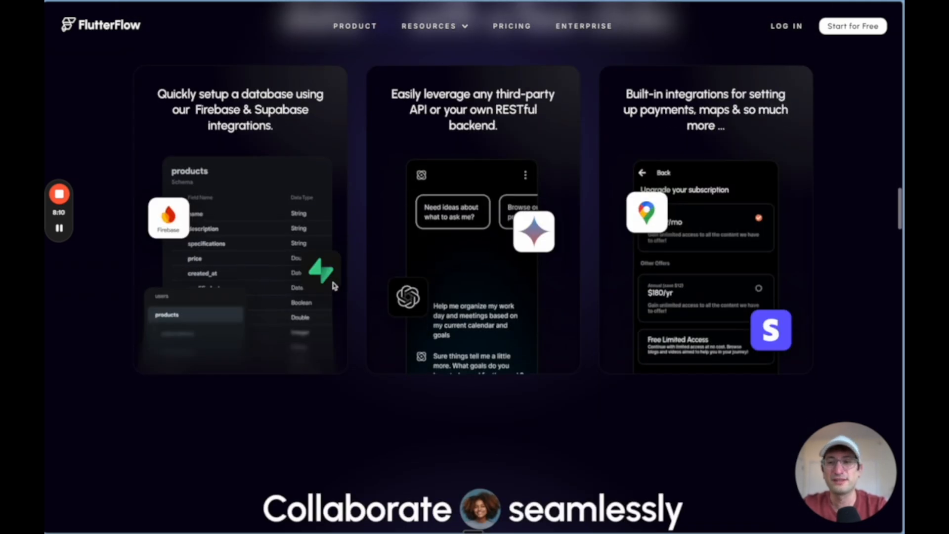
scroll(down, 3)
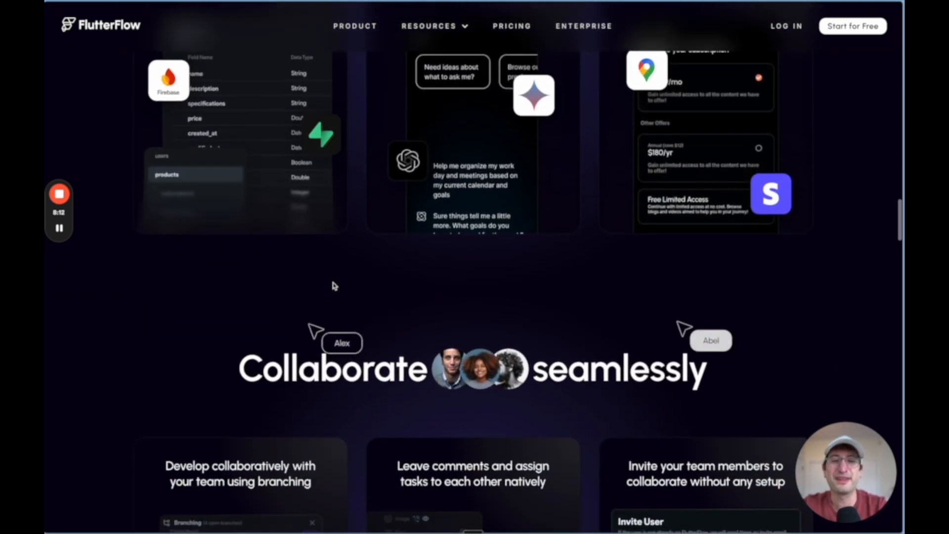
scroll(down, 3)
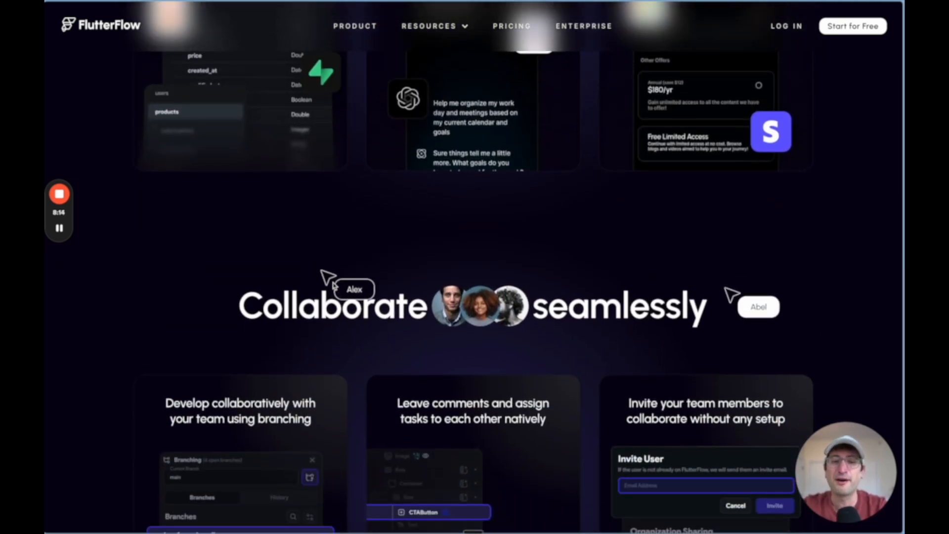
scroll(down, 3)
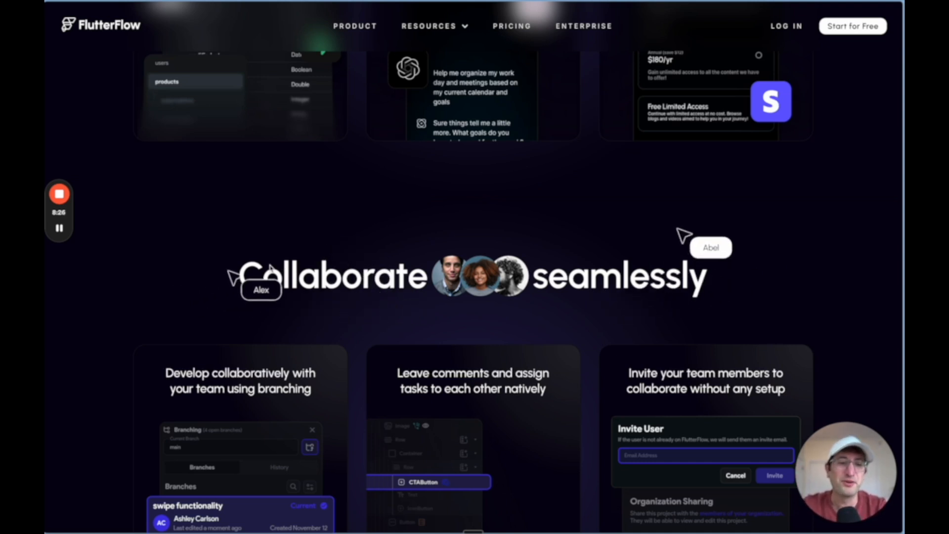
scroll(down, 3)
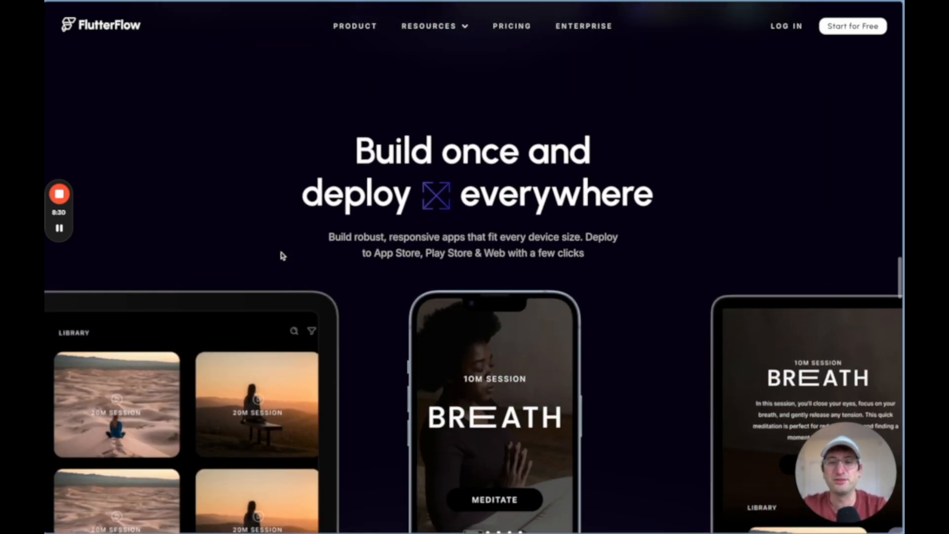
scroll(down, 3)
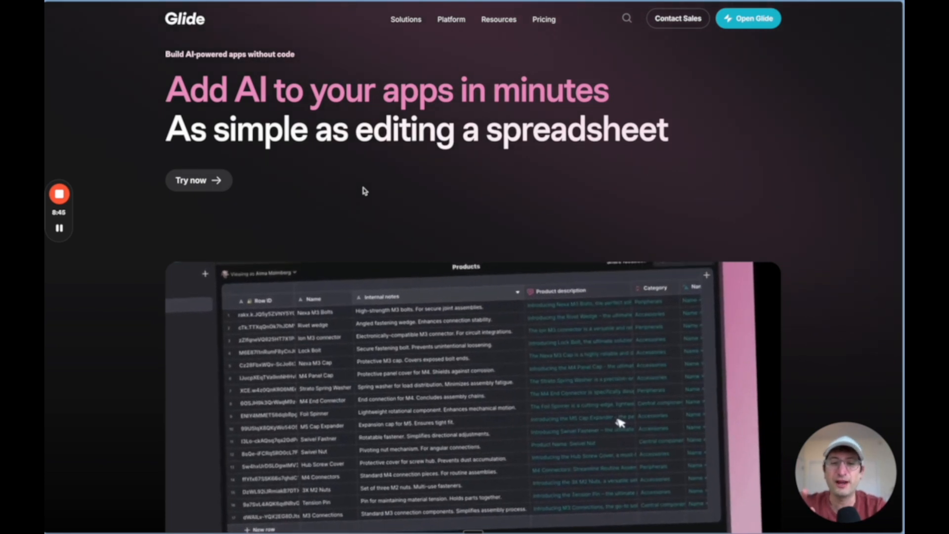
Scroll down the Glide AI page through its AI feature cards and customer testimonial
scroll(down, 3)
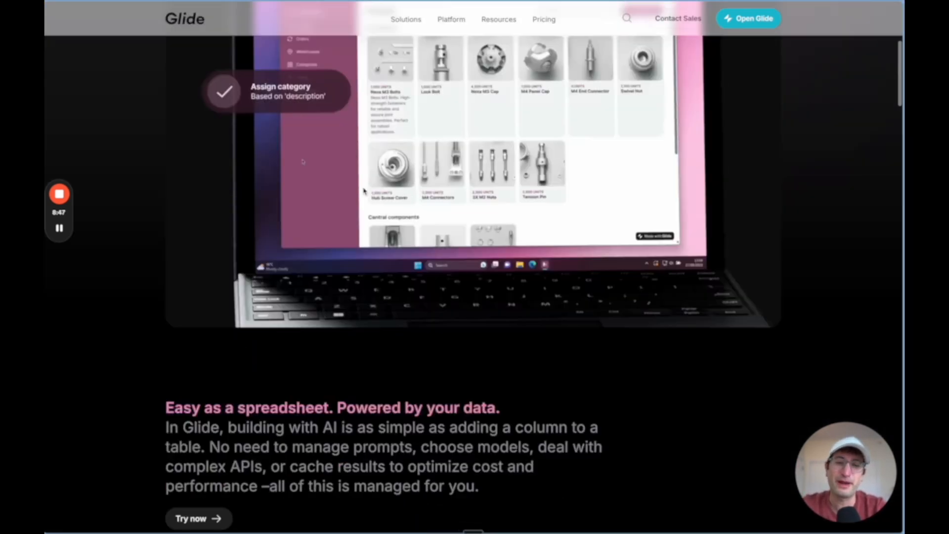
scroll(down, 3)
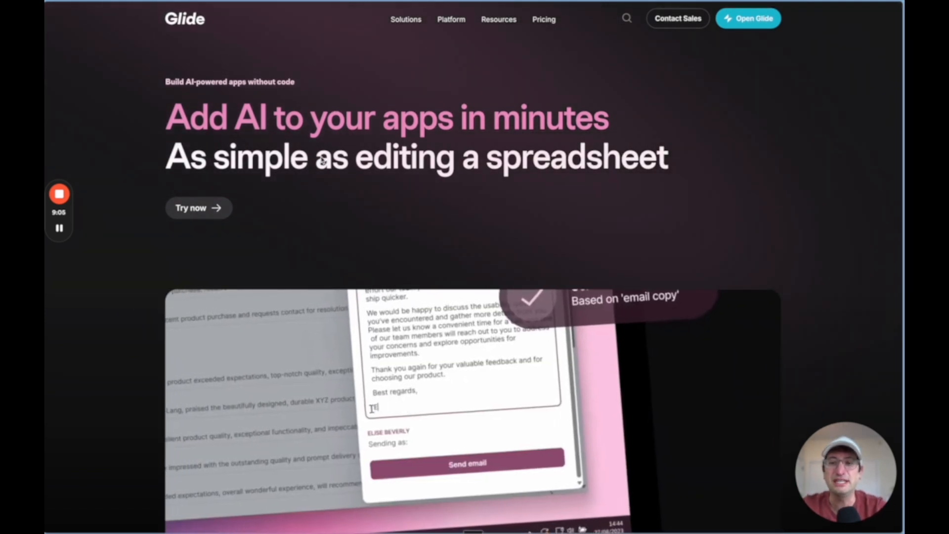
scroll(down, 3)
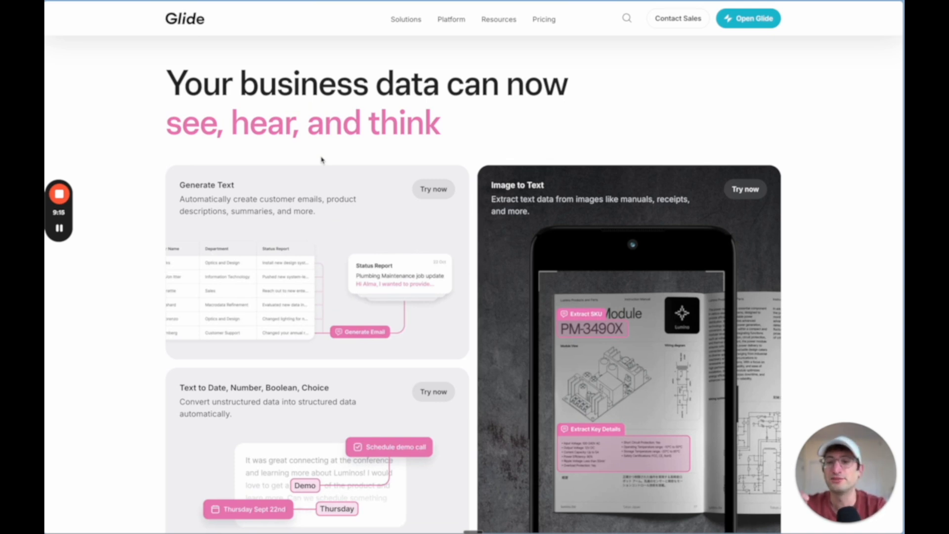
scroll(down, 3)
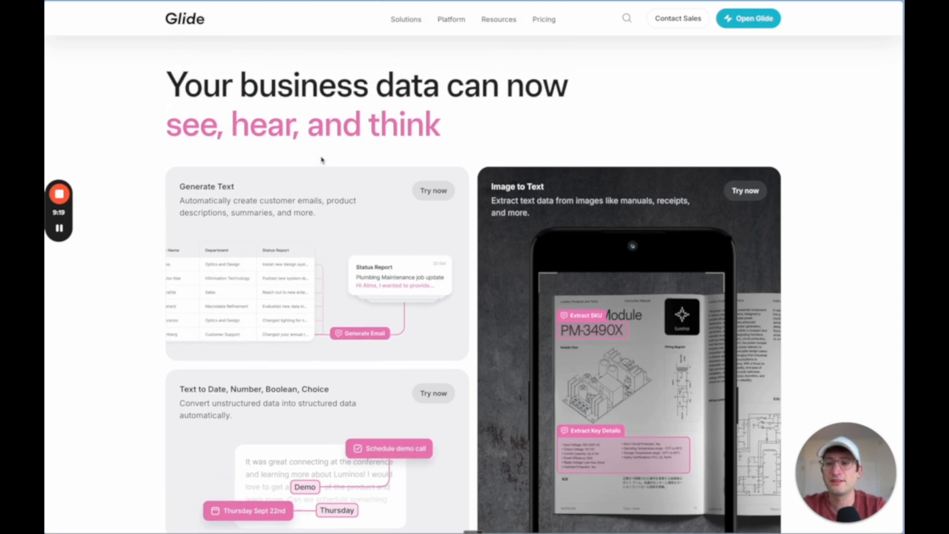
scroll(down, 3)
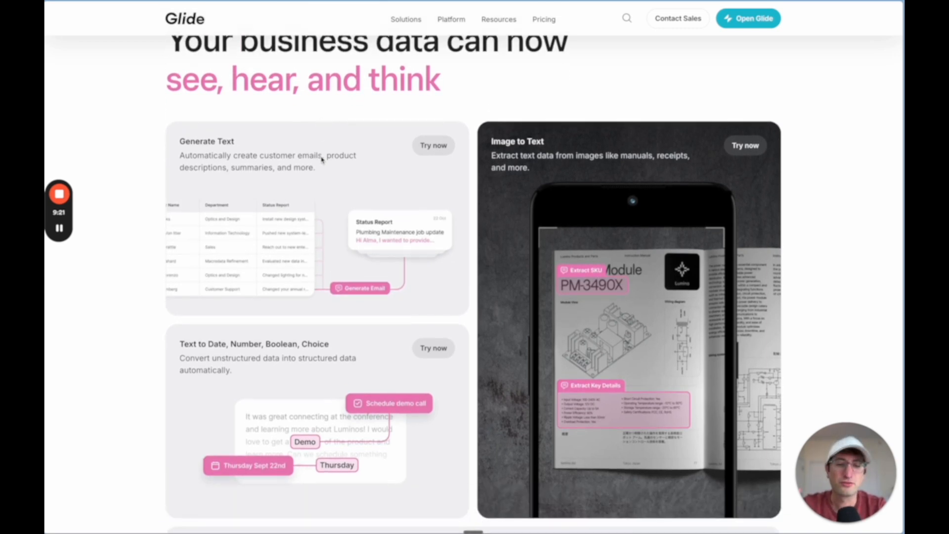
scroll(down, 3)
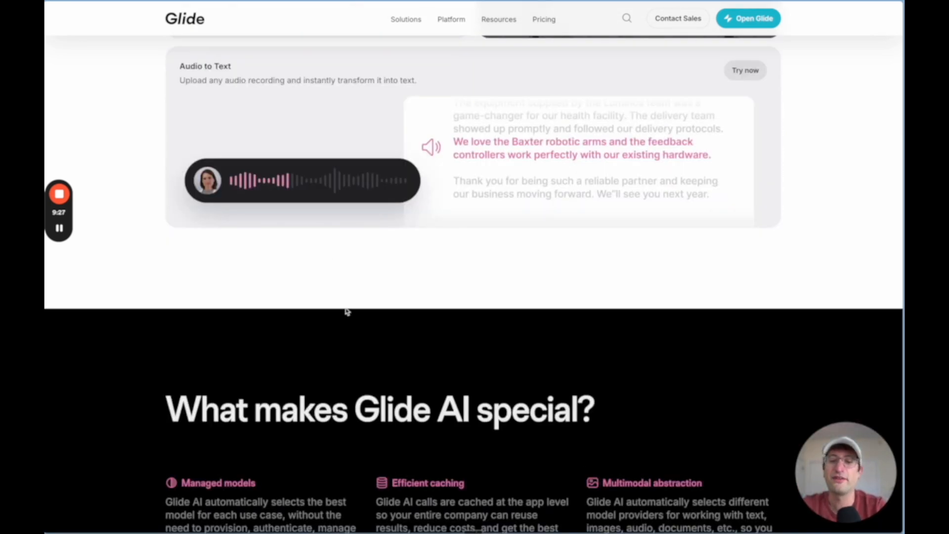
scroll(down, 3)
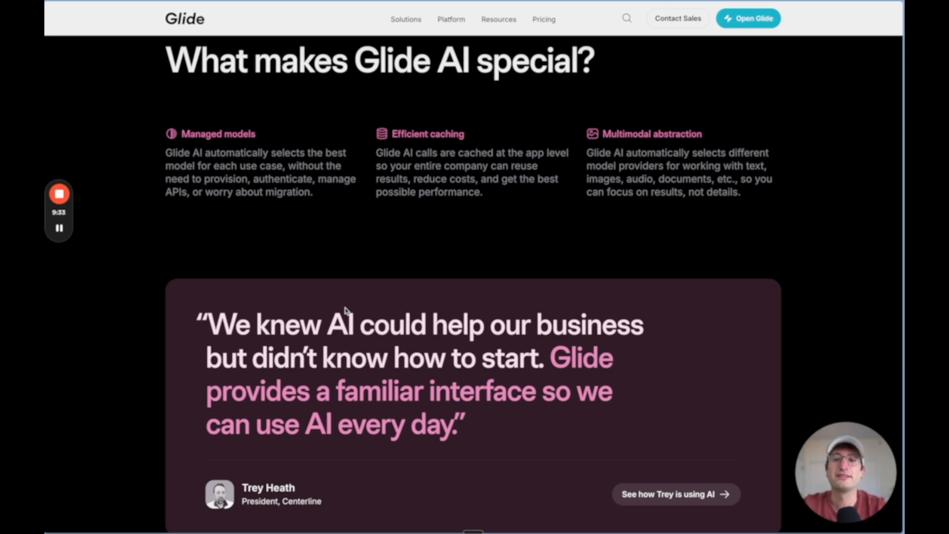
scroll(down, 3)
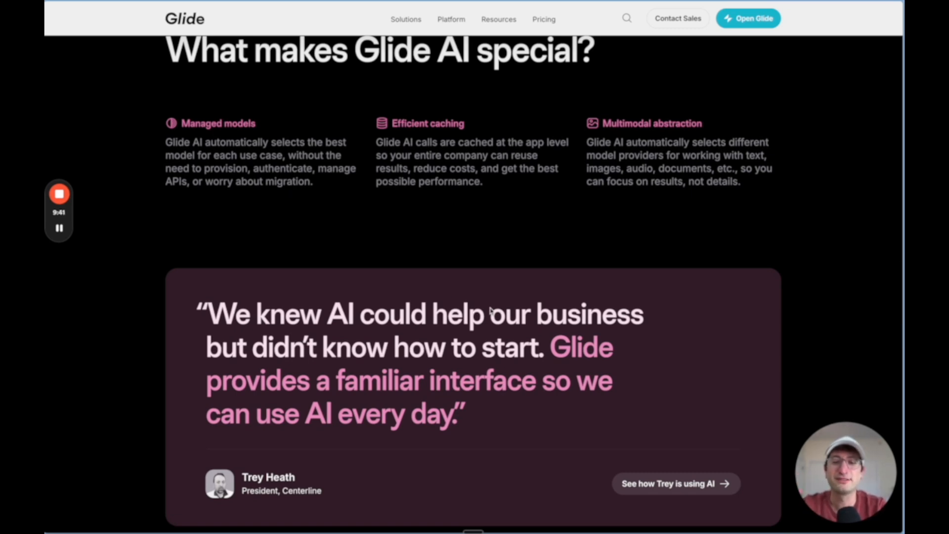
Browse the Resources section, ending back at 'What makes Glide AI special?'
scroll(down, 3)
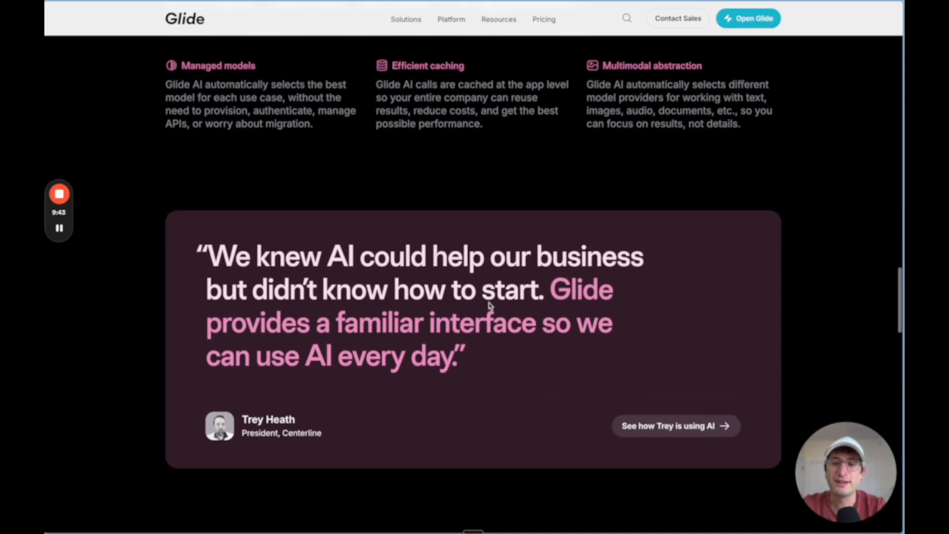
scroll(down, 3)
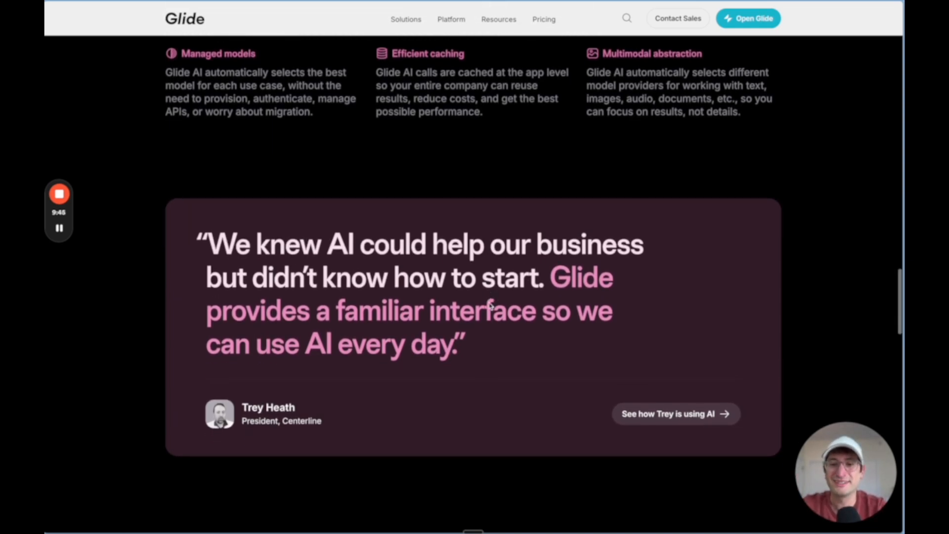
scroll(down, 3)
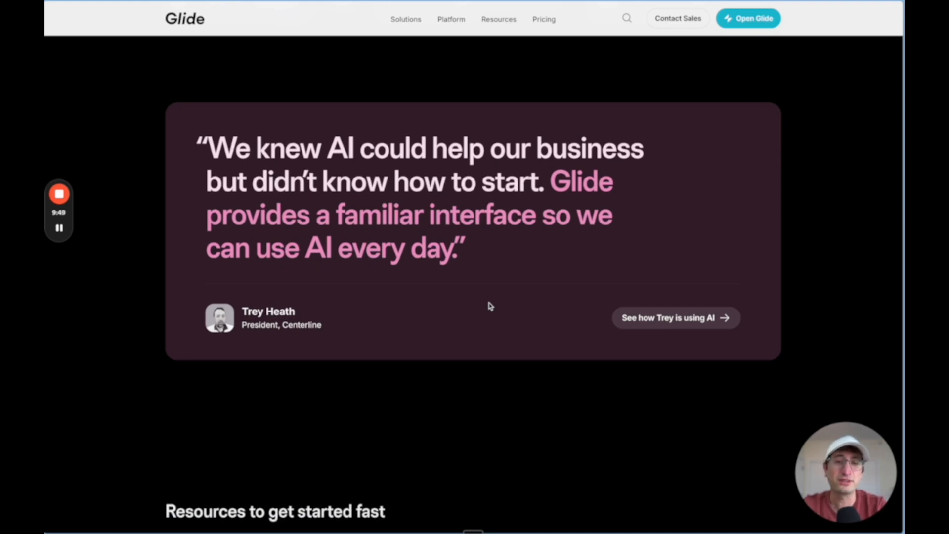
scroll(down, 3)
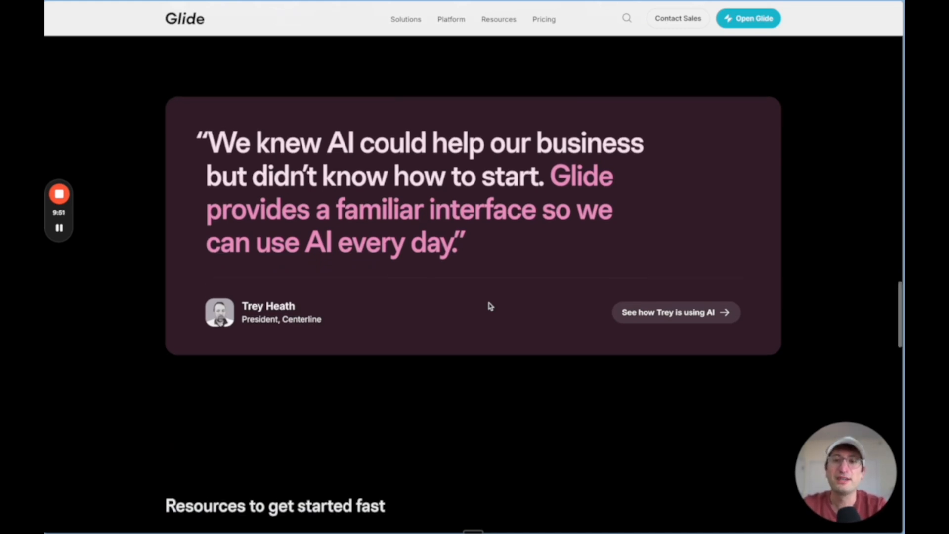
scroll(down, 3)
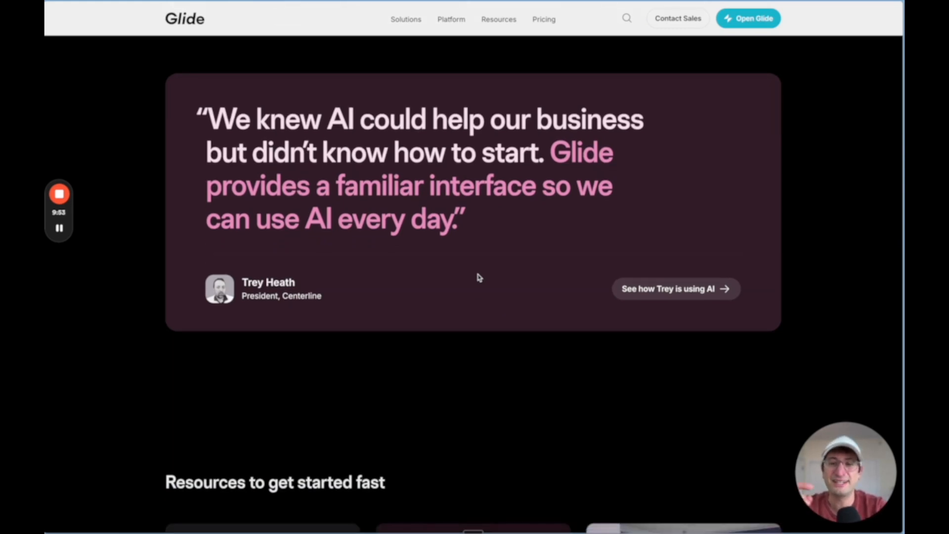
scroll(down, 3)
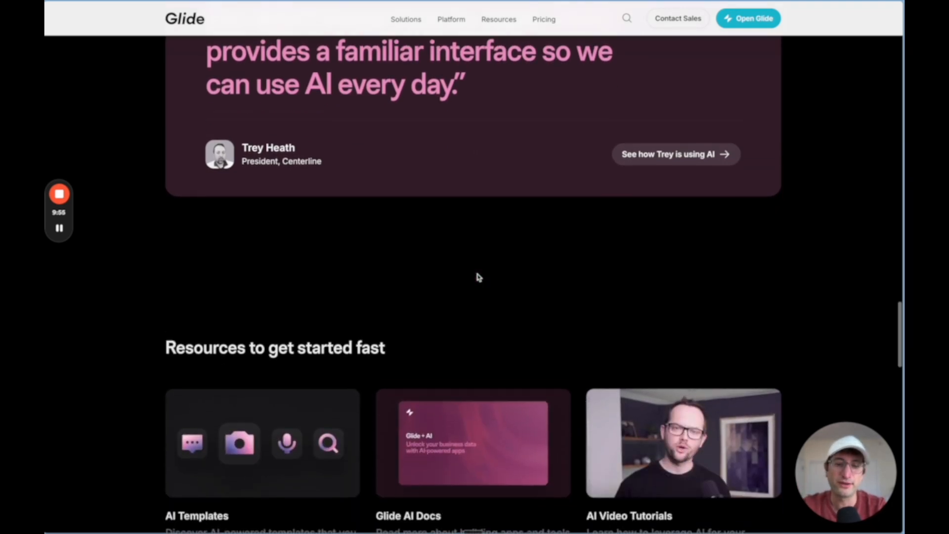
scroll(down, 3)
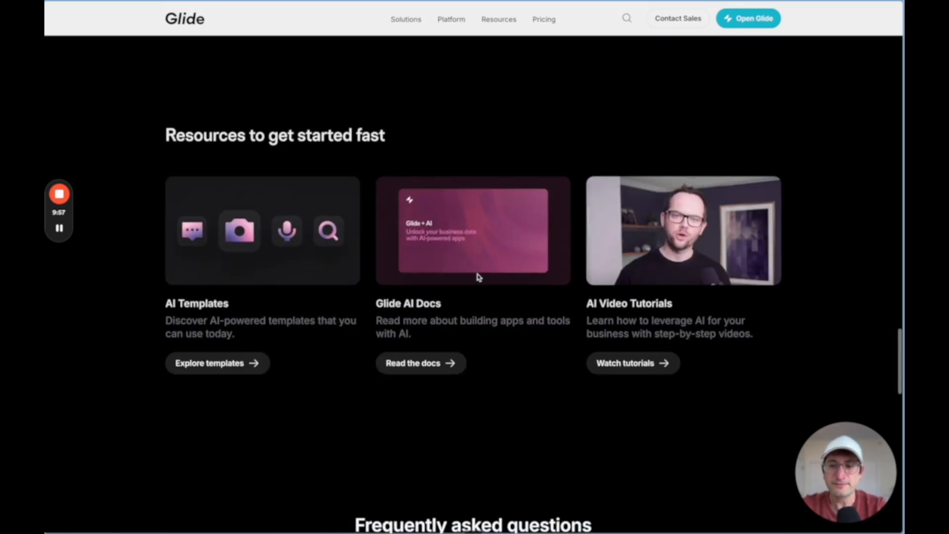
scroll(down, 3)
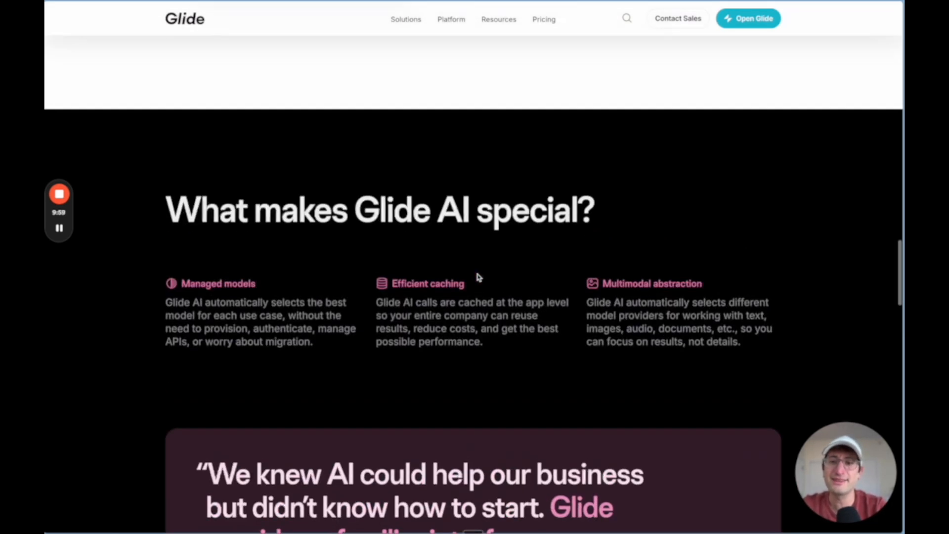
Reach the Glide page with the Become AI Certified Today and column tagging cards
scroll(up, 3)
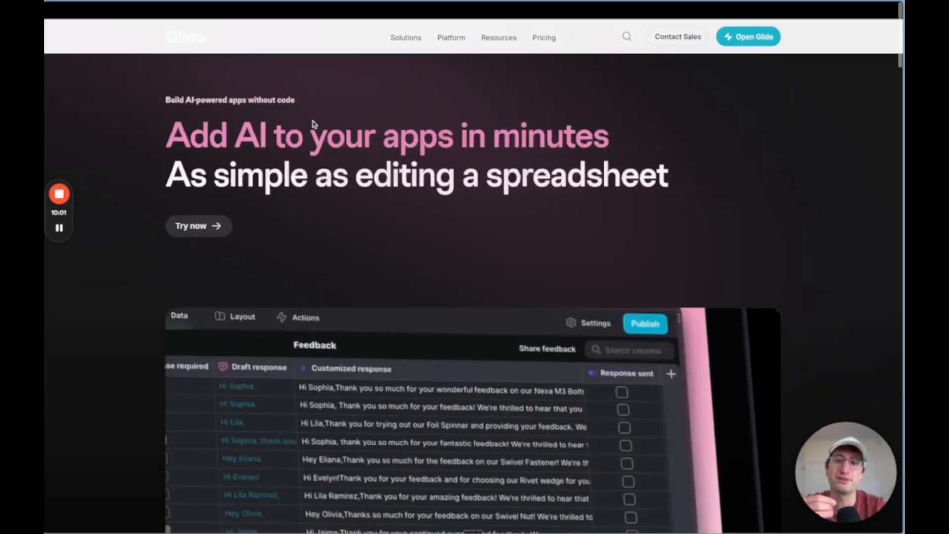
scroll(down, 3)
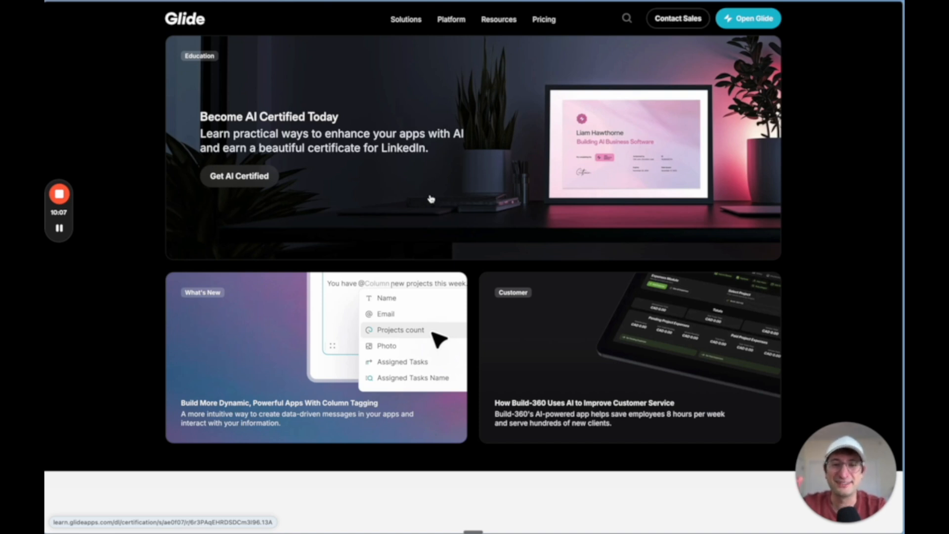
mouse_move(433, 206)
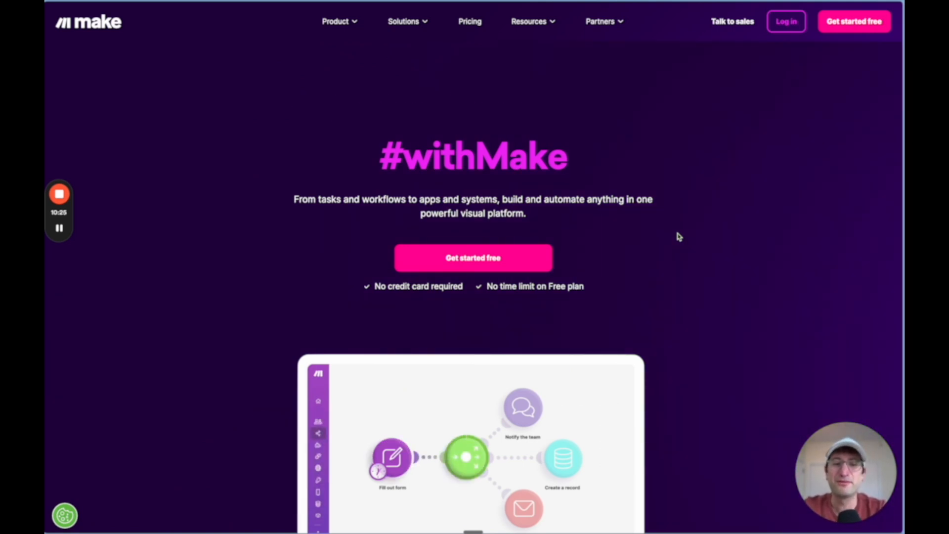
Scroll Make's homepage past the workflow demo and templates to the 500,000+ Makers testimonials
scroll(down, 3)
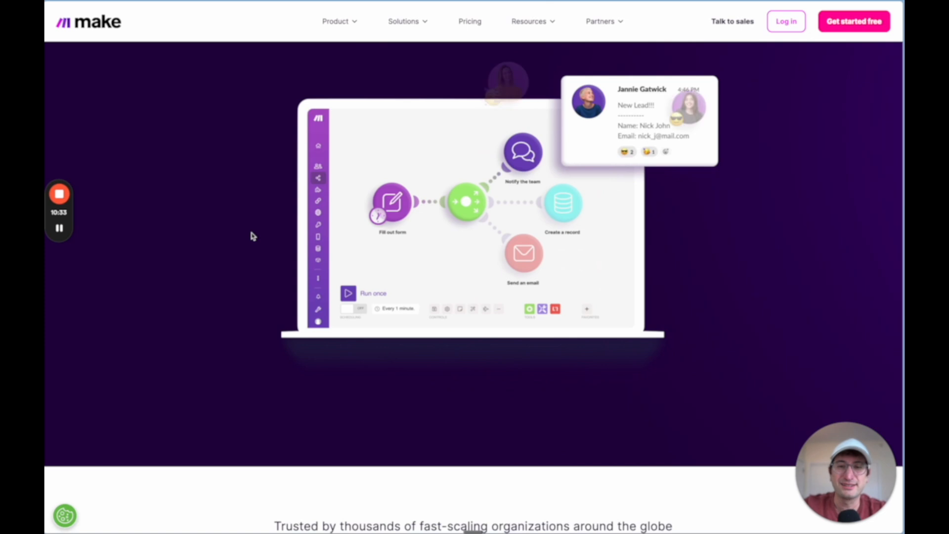
mouse_move(135, 233)
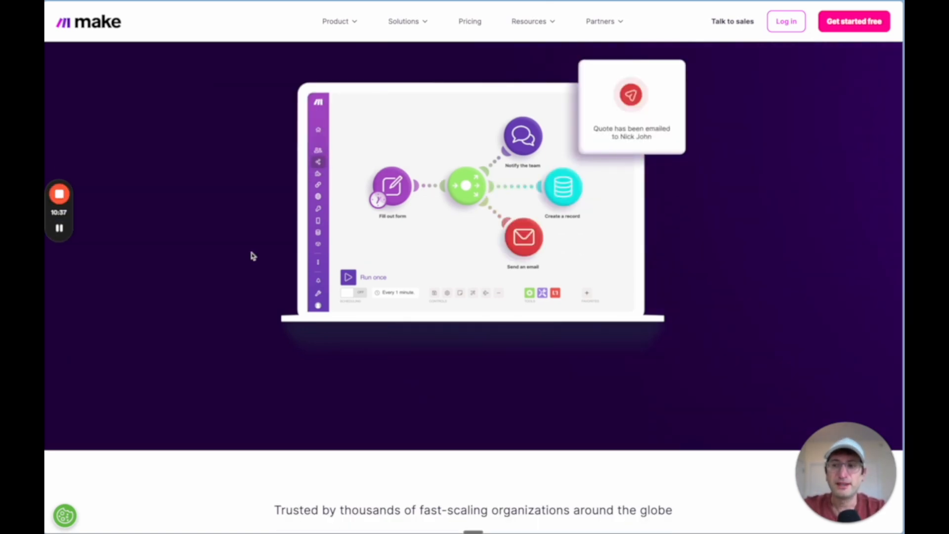
mouse_move(278, 245)
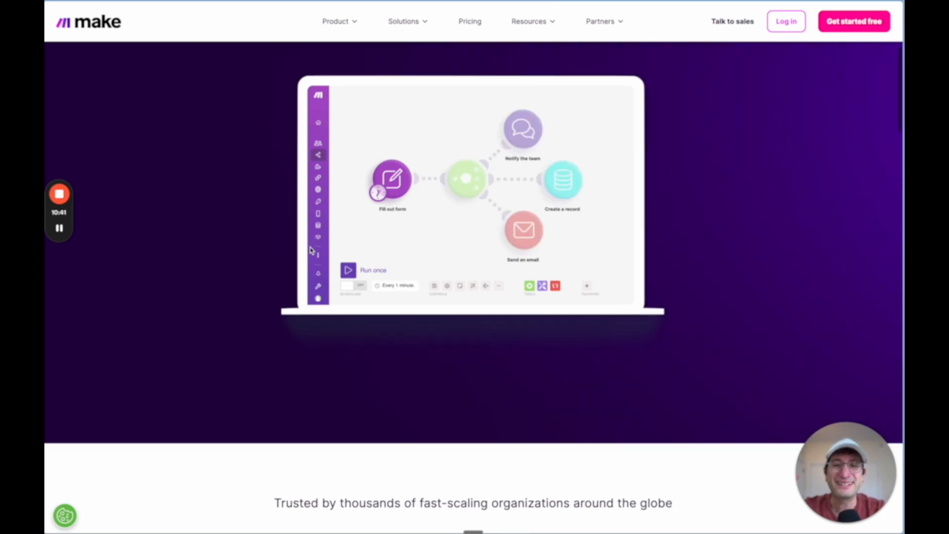
scroll(down, 3)
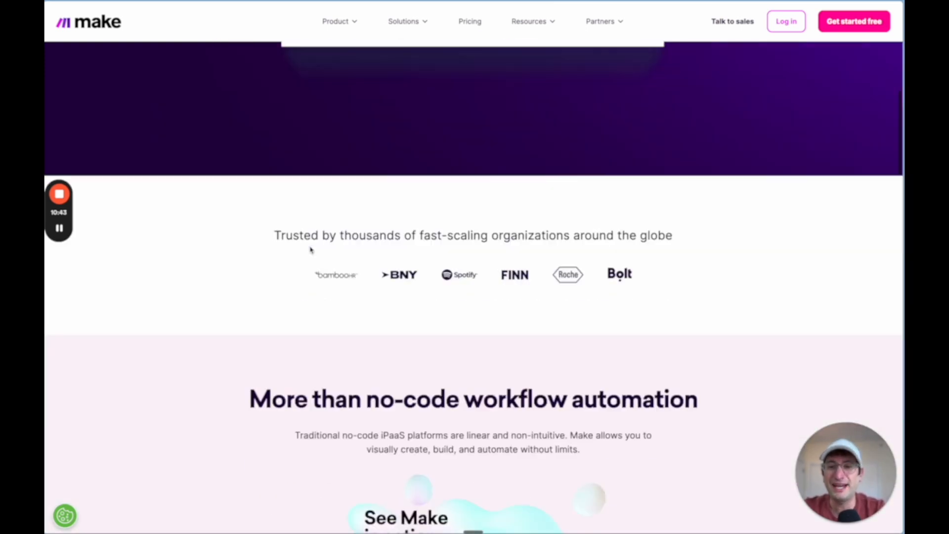
scroll(down, 3)
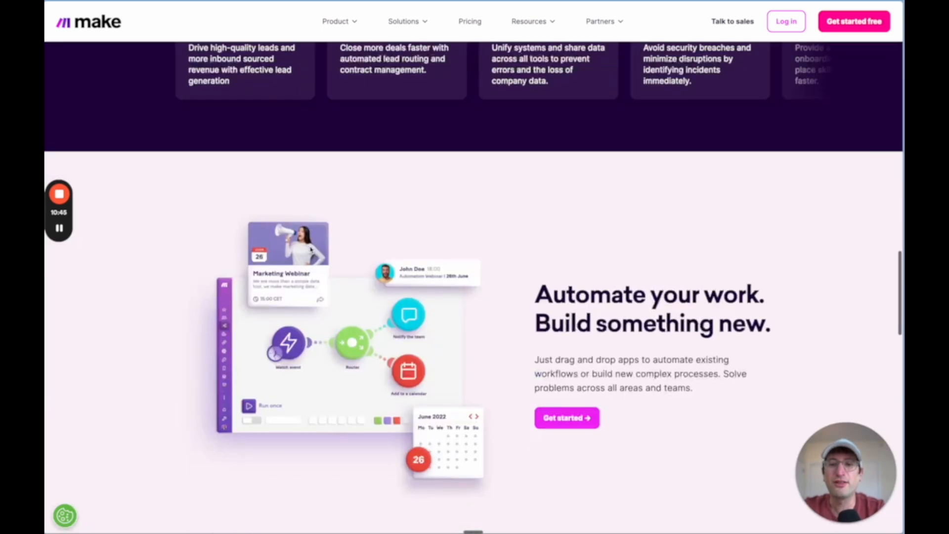
scroll(down, 3)
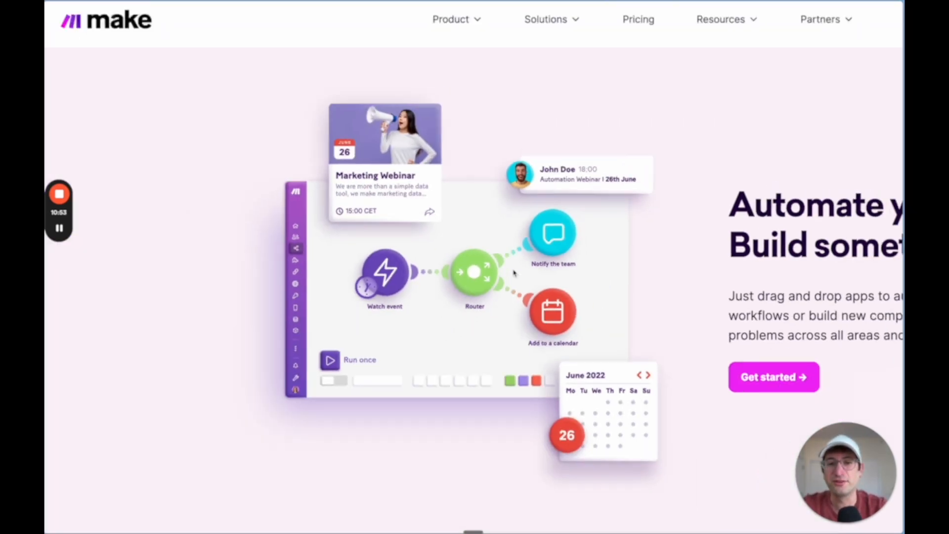
scroll(down, 3)
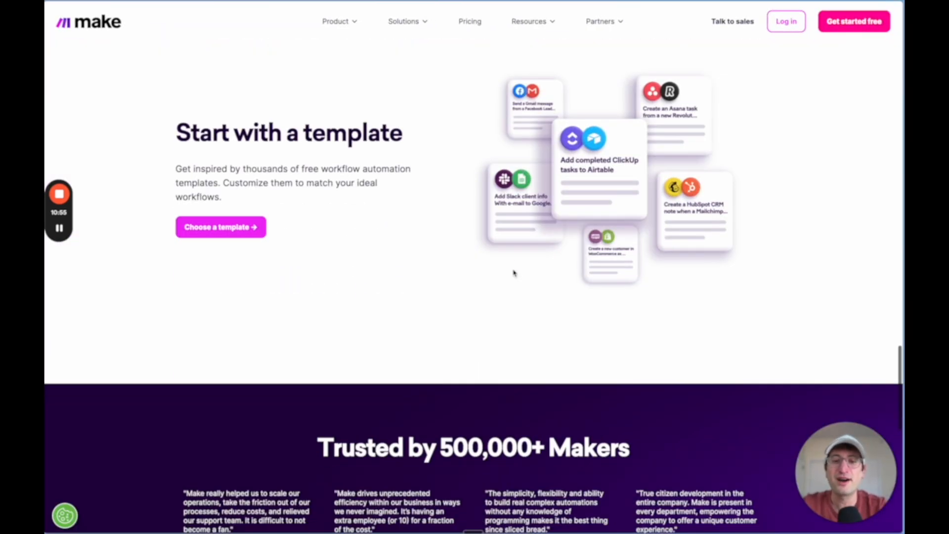
scroll(down, 3)
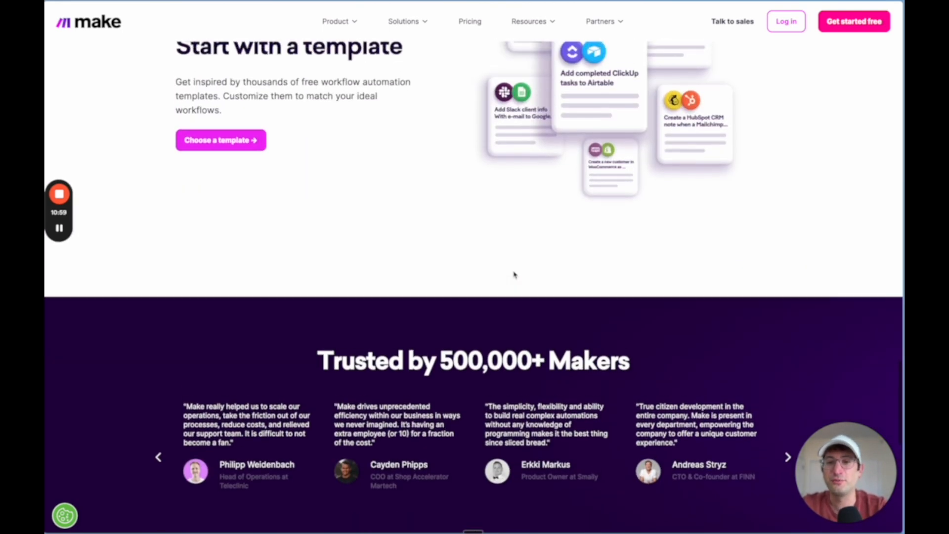
scroll(up, 3)
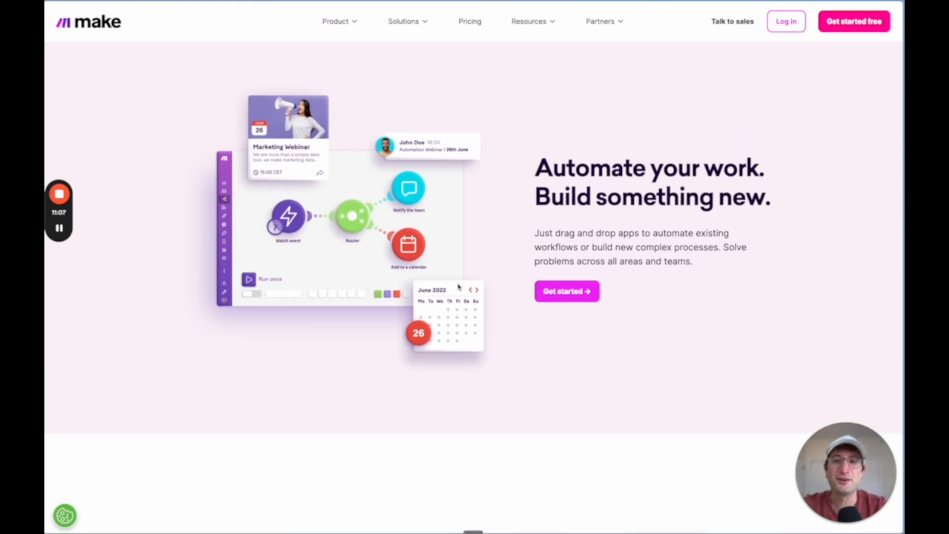
Settle on Make's 'Automate your work. Build something new.' section and its webinar workflow illustration
scroll(down, 3)
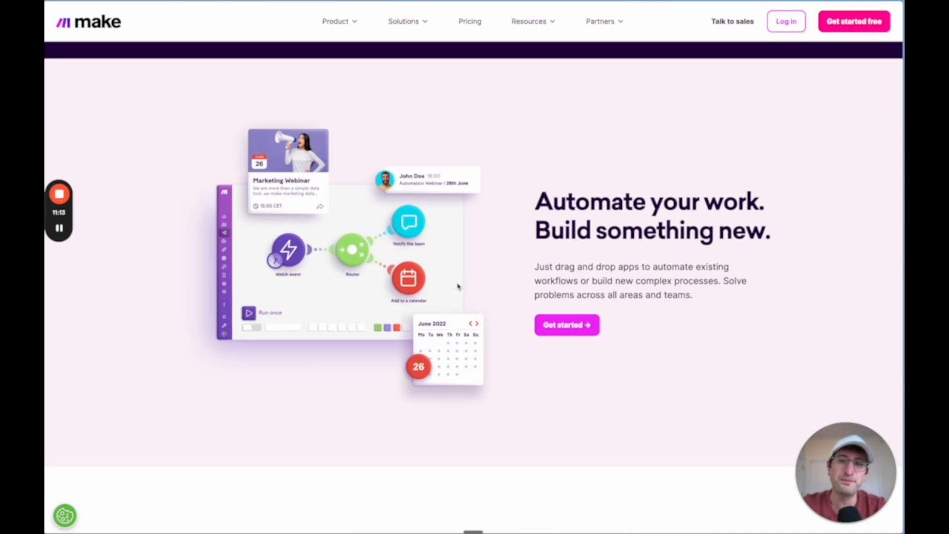
mouse_move(394, 302)
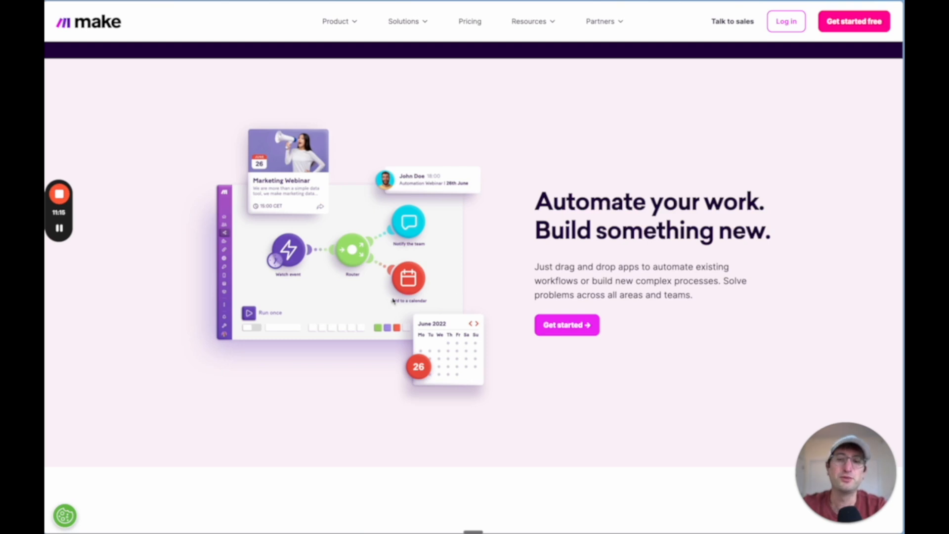
mouse_move(392, 301)
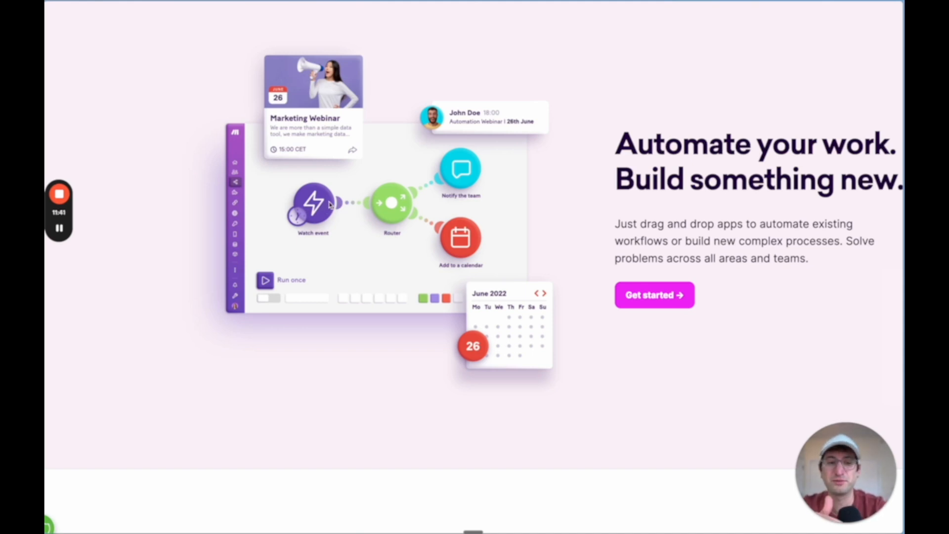
mouse_move(348, 363)
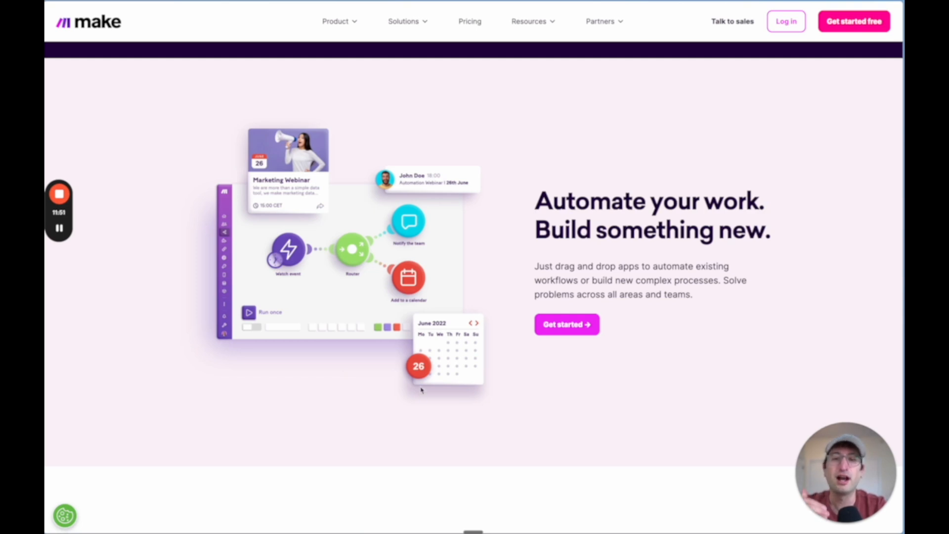
Scroll down to 'Start with a template' and the 'Trusted by 500,000+ Makers' testimonials
scroll(down, 3)
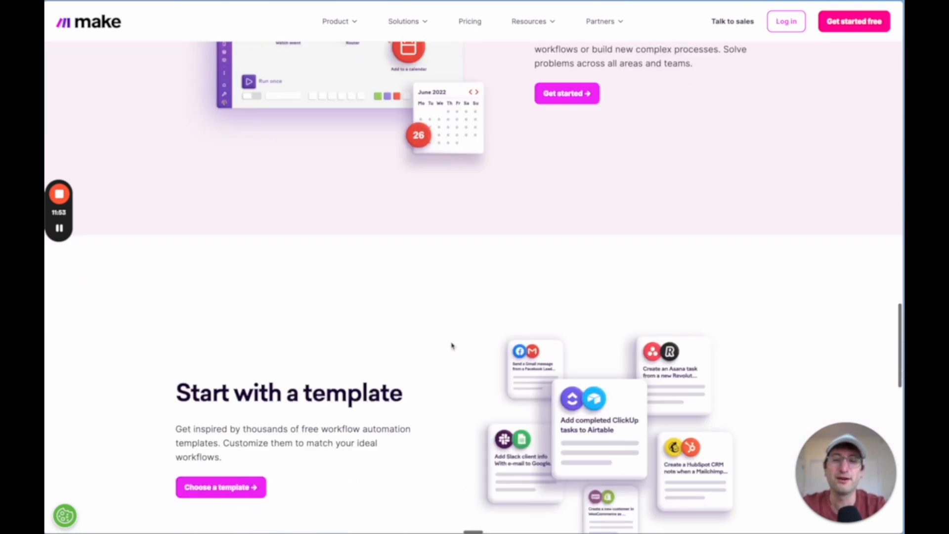
scroll(down, 3)
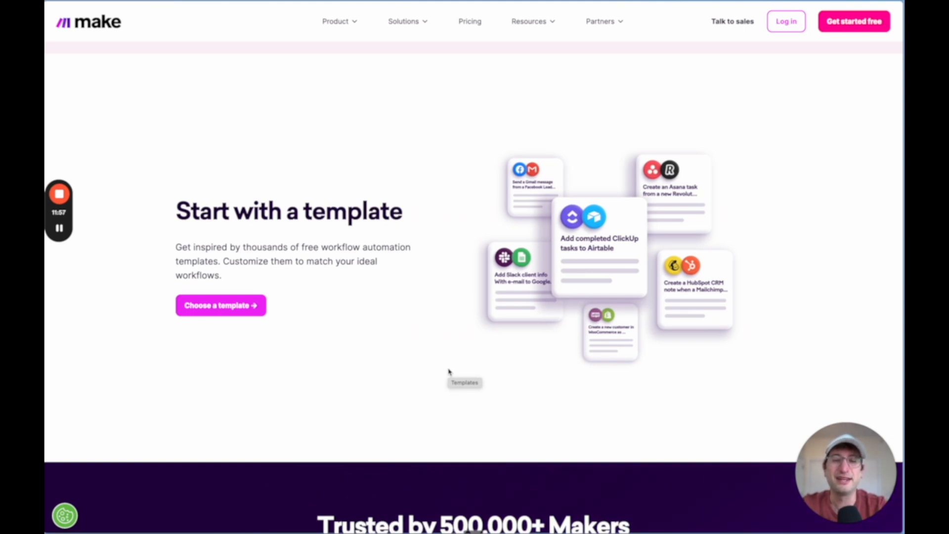
scroll(down, 3)
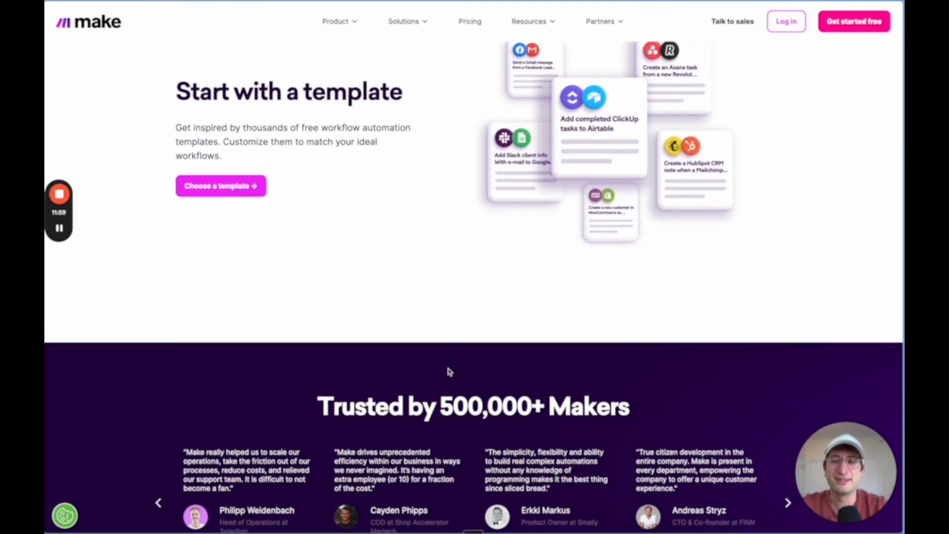